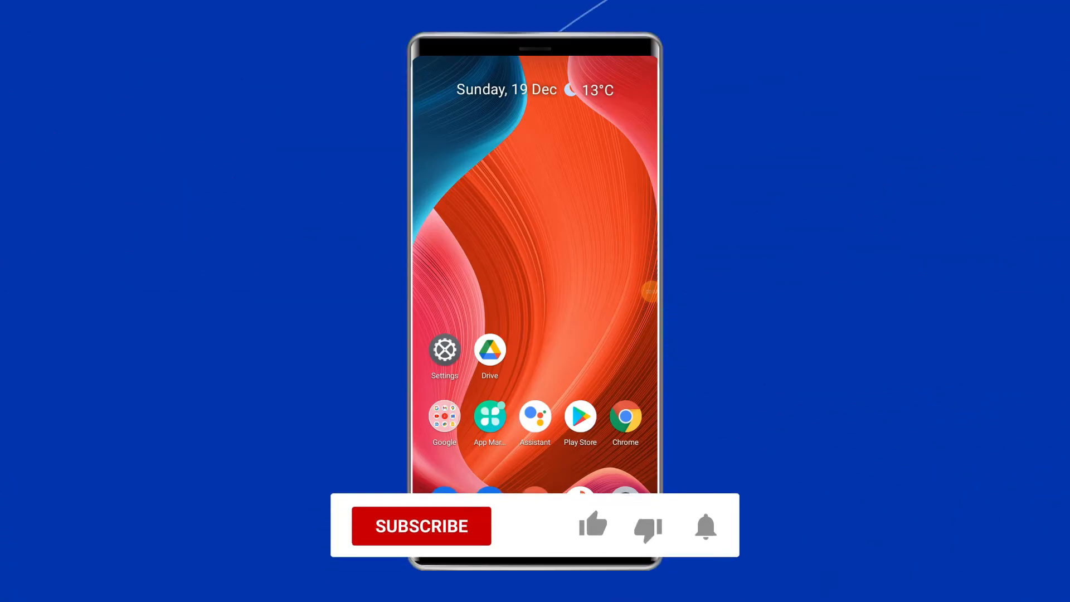
Step: Launch the Google Drive app from the Android home screen
click(420, 525)
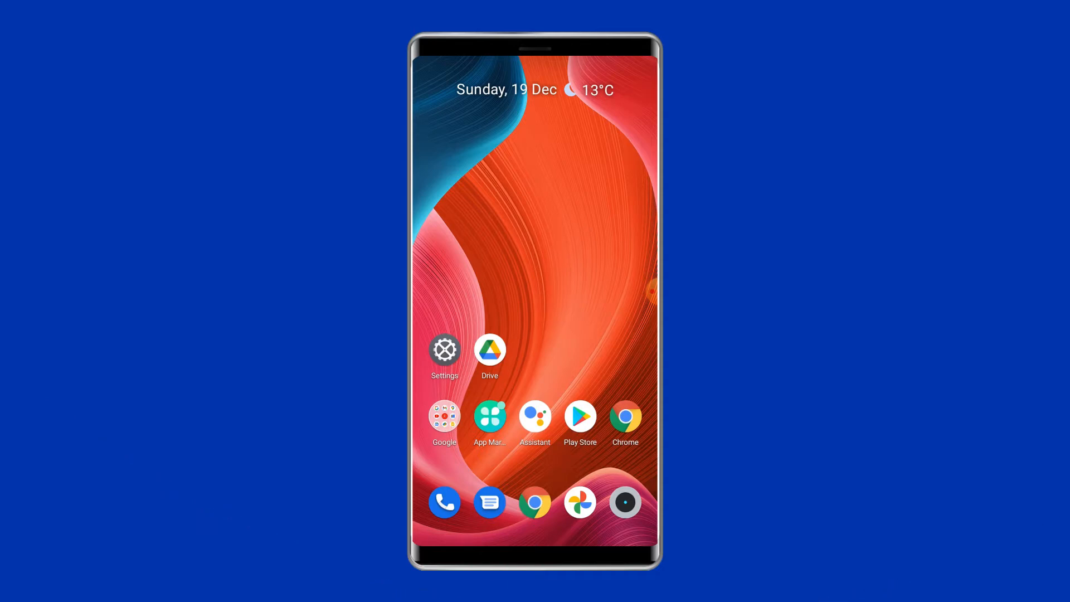
click(490, 349)
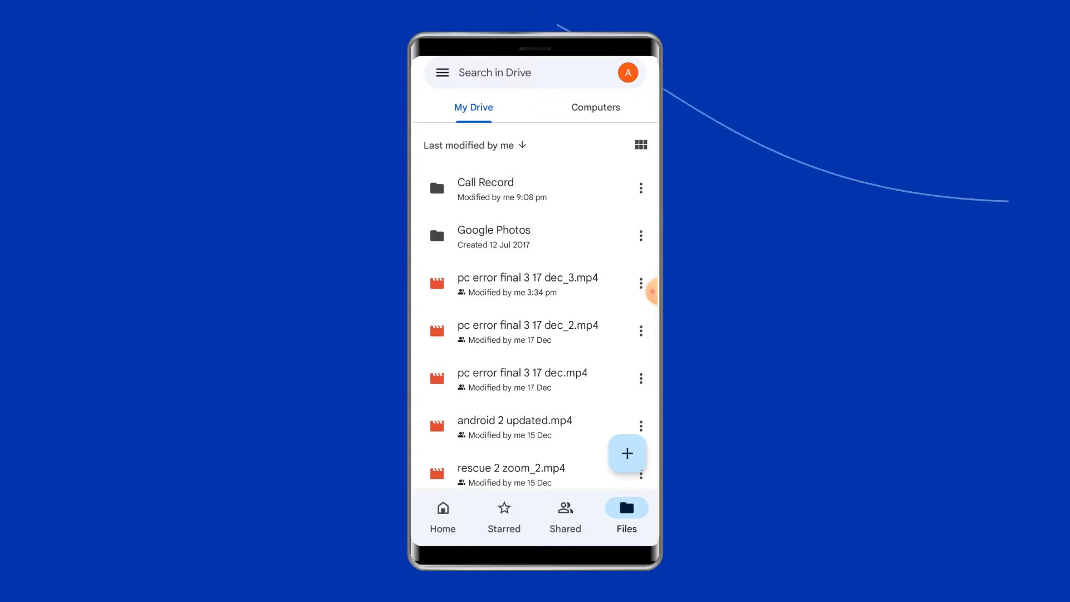
click(485, 189)
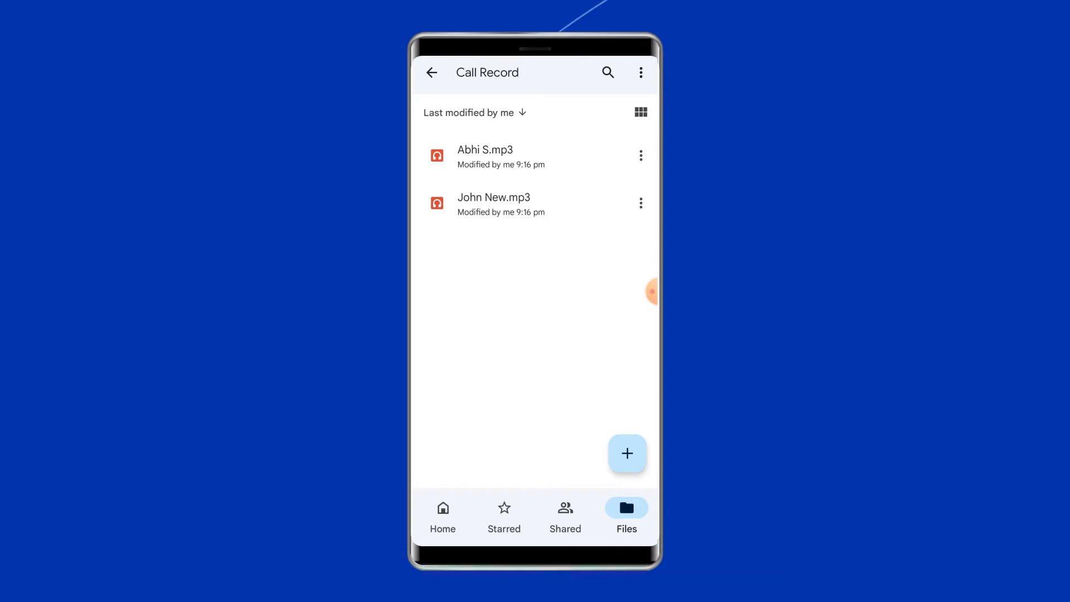
click(640, 155)
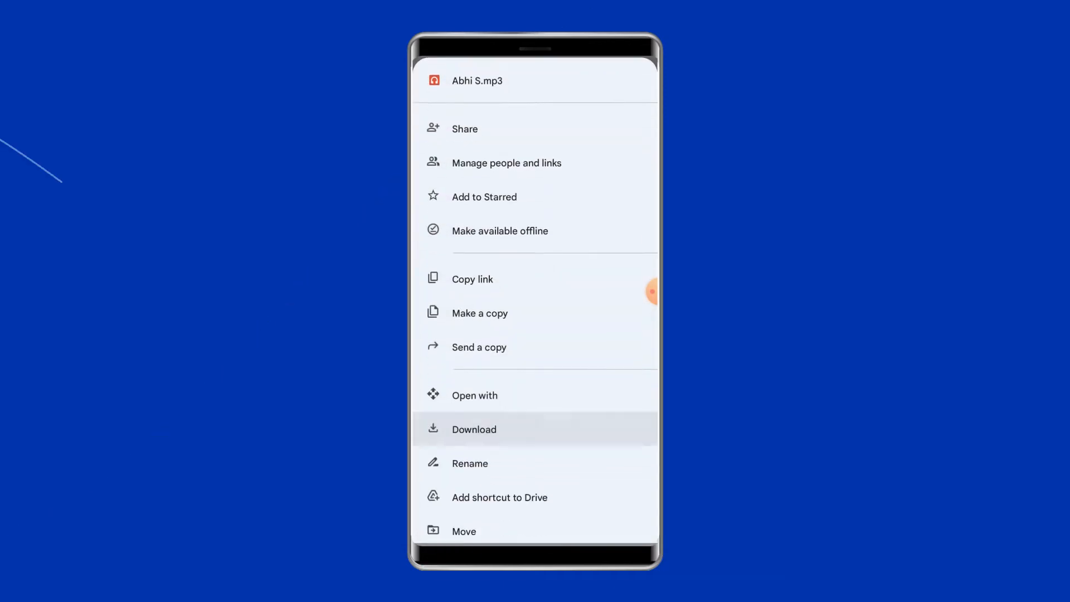
scroll(up, 3)
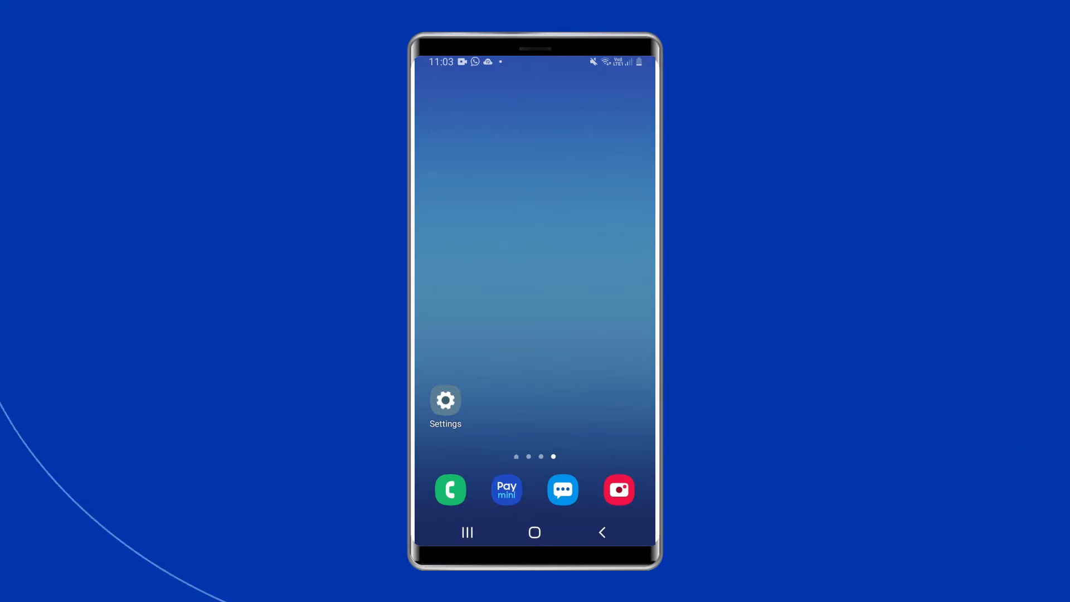
Step: Open Settings > Accounts and backup > Samsung Cloud restore data page
click(445, 400)
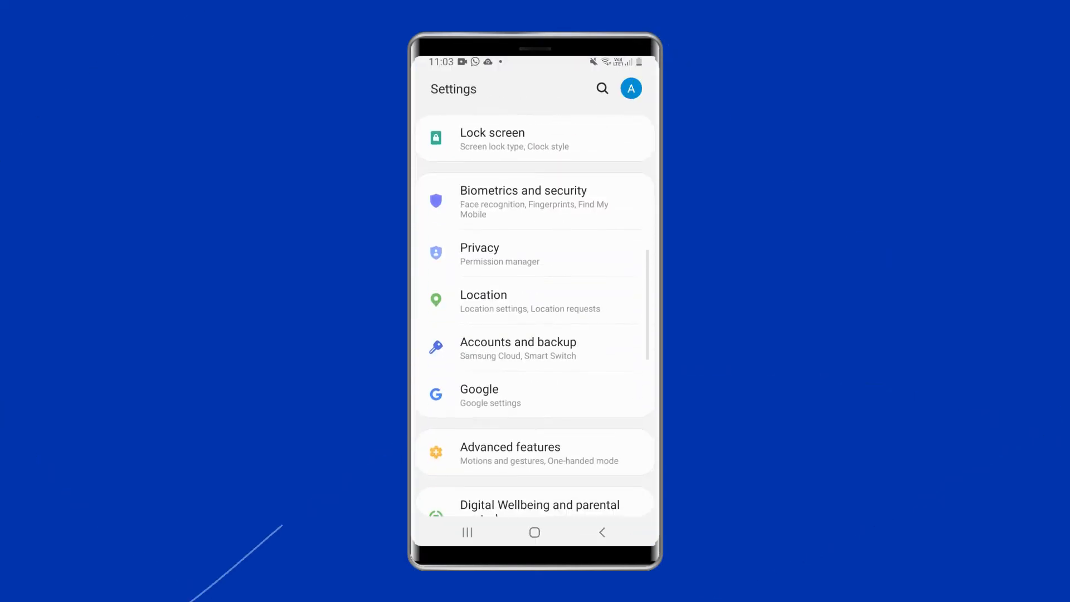
click(517, 348)
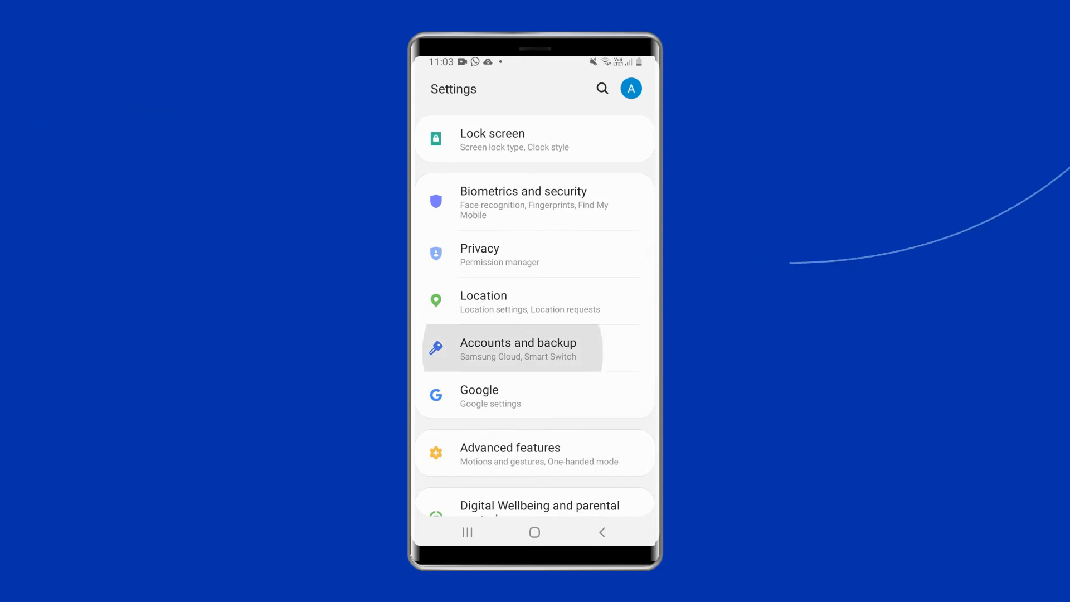
click(518, 348)
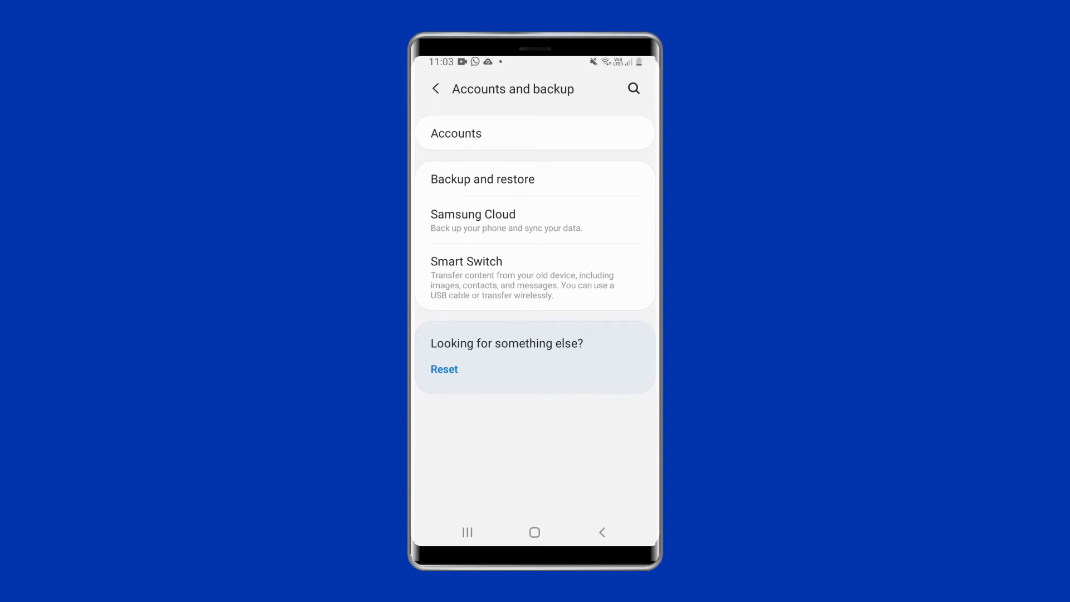
click(483, 179)
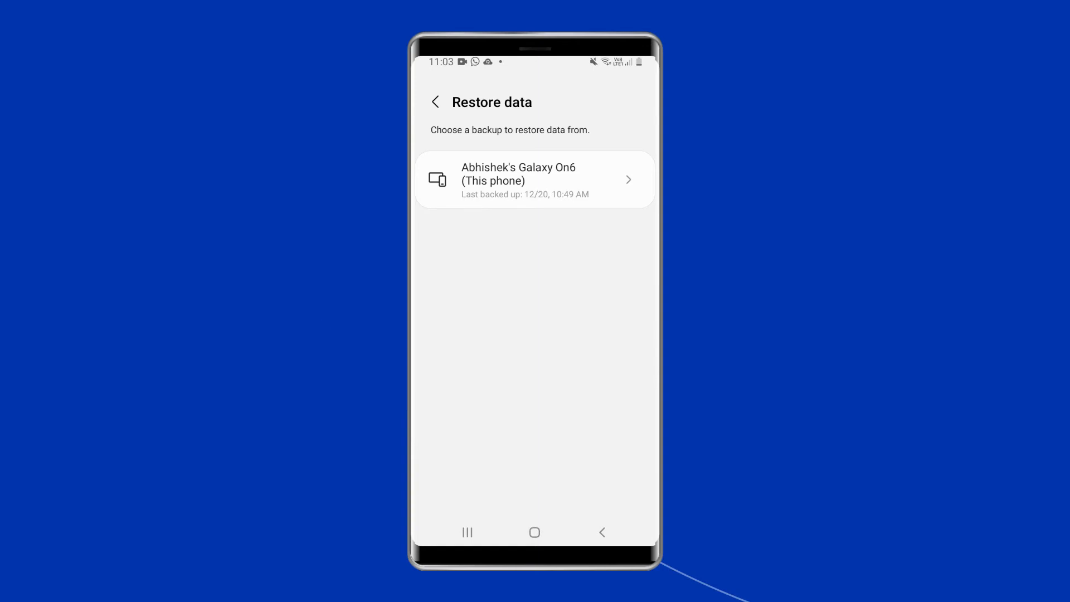
Step: Select this phone's backup and restore its Voice Recording data
click(535, 179)
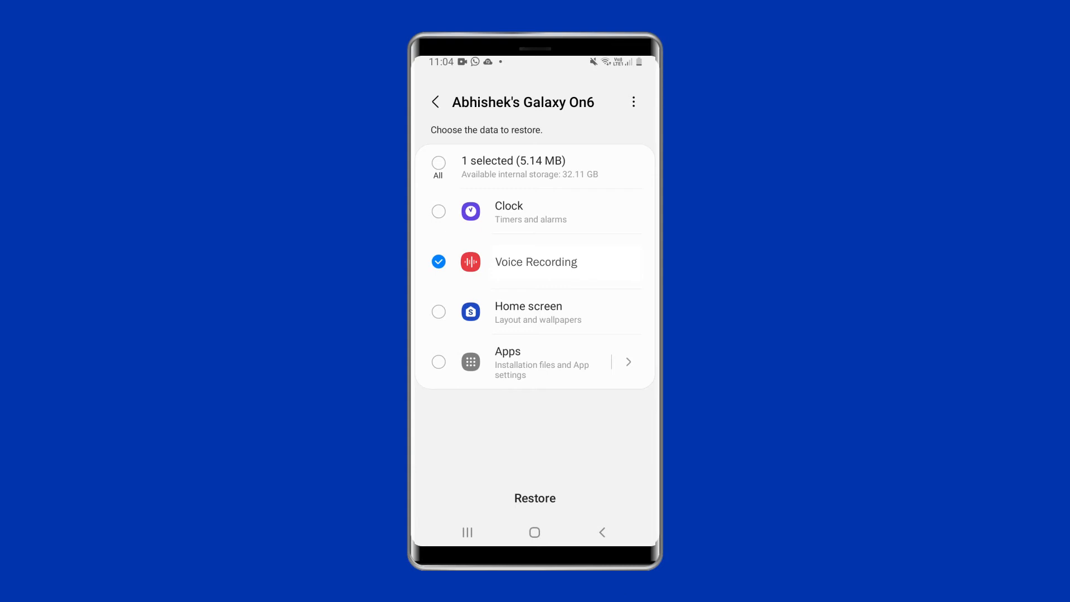
click(535, 498)
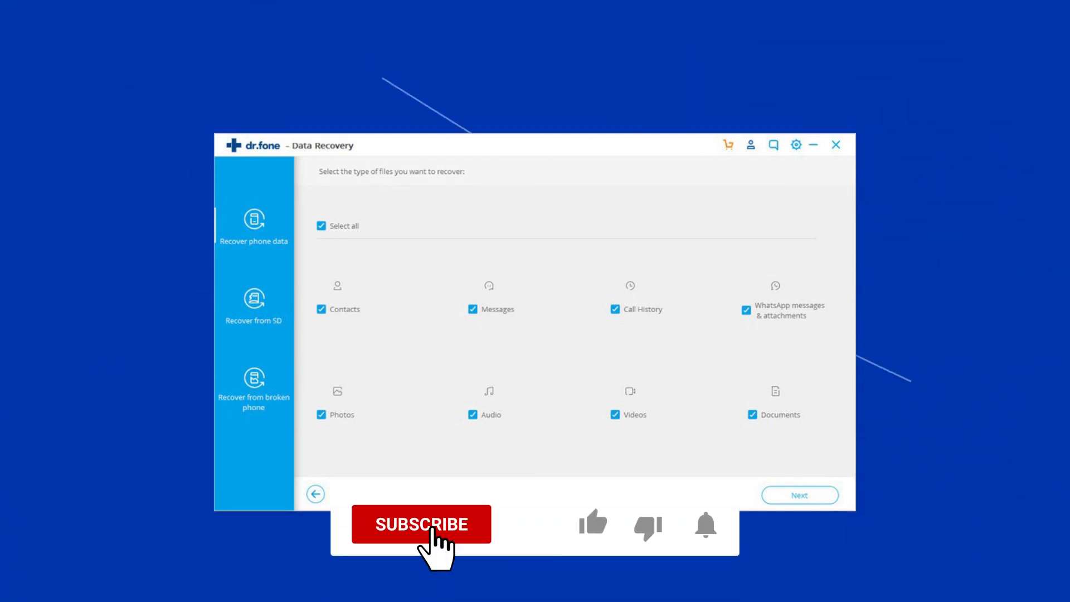
Step: Keep all eight file types checked on the dr.fone file-type selection page
click(422, 524)
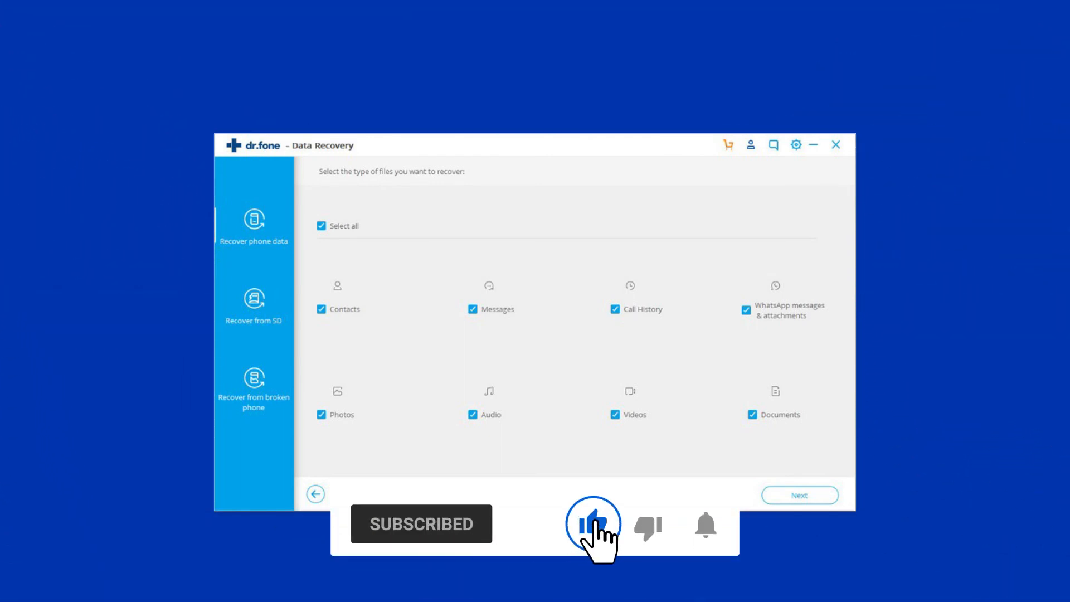